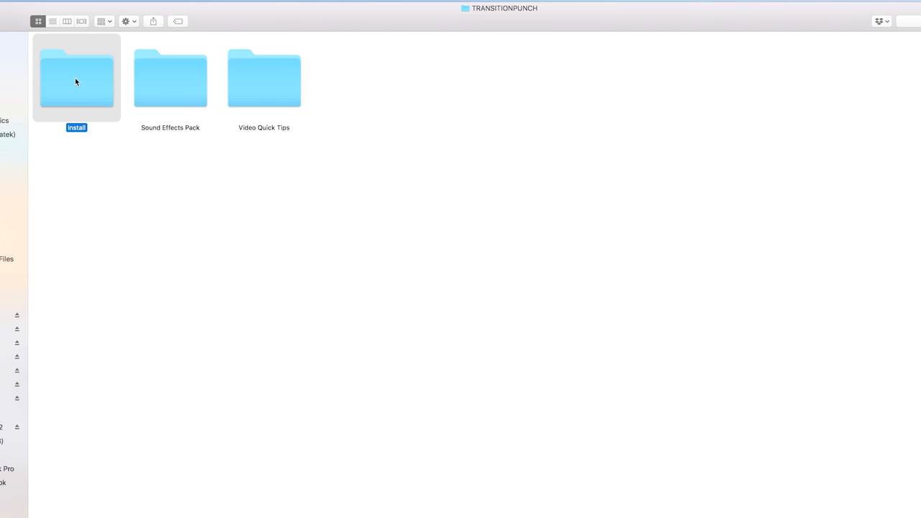
Step: Open the TRANSITIONPUNCH Install folder in Finder
double_click(76, 78)
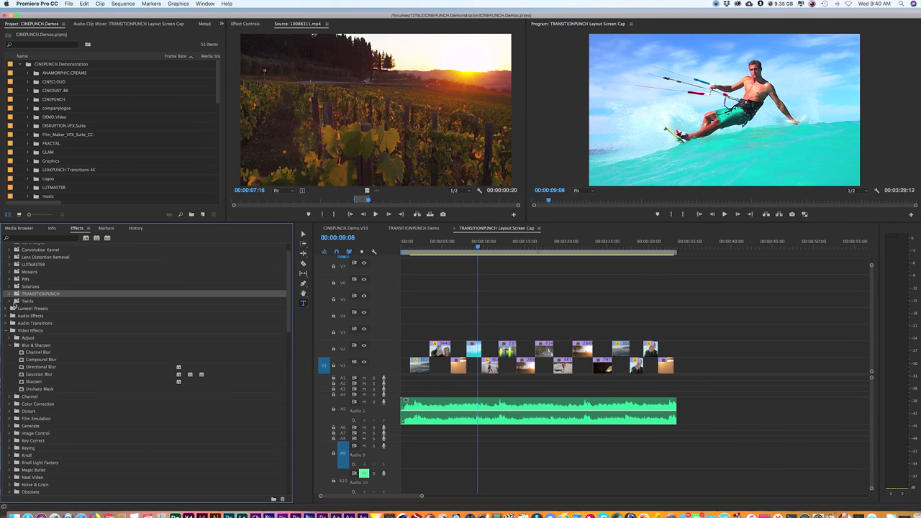
Step: Delete the old TRANSITIONPUNCH bin from the Effects presets and confirm the removal
right_click(39, 294)
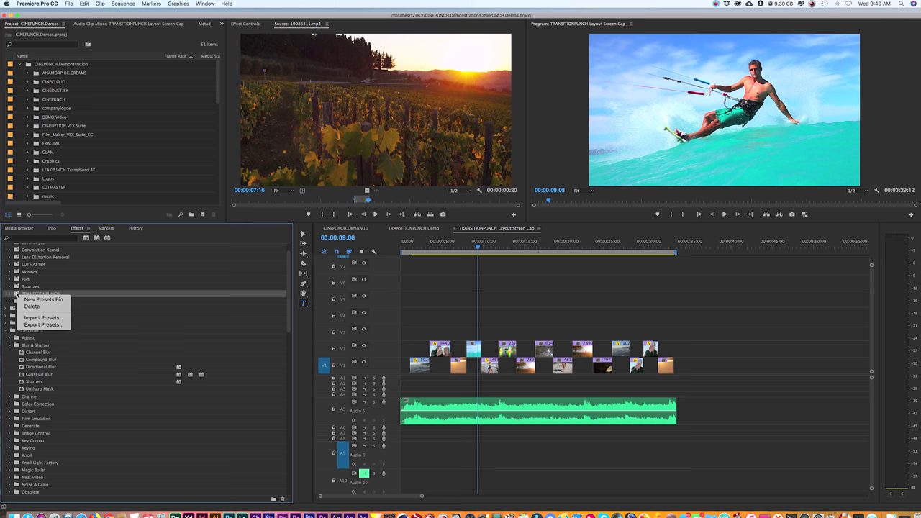
left_click(31, 306)
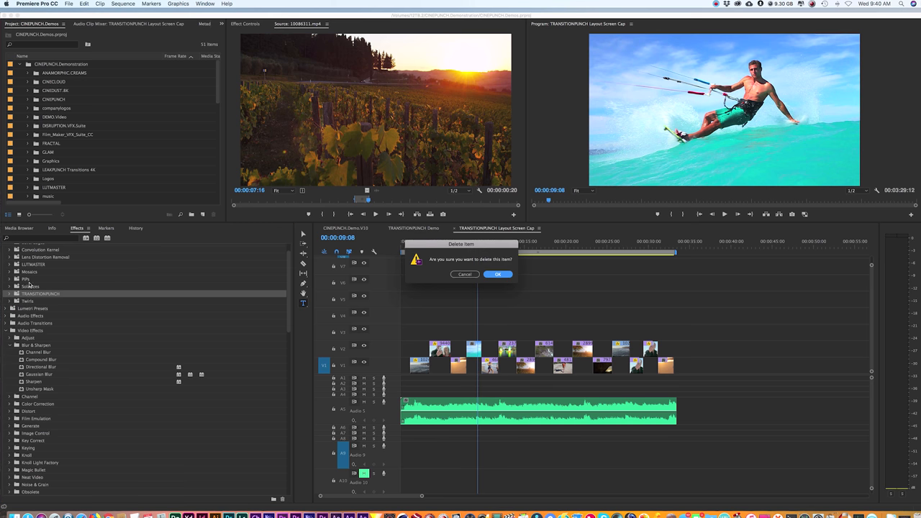
mouse_move(323, 292)
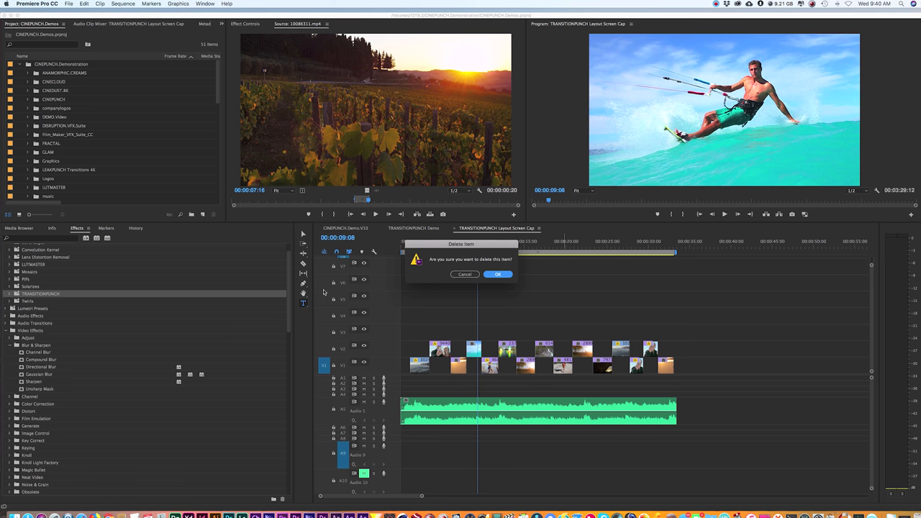
left_click(497, 274)
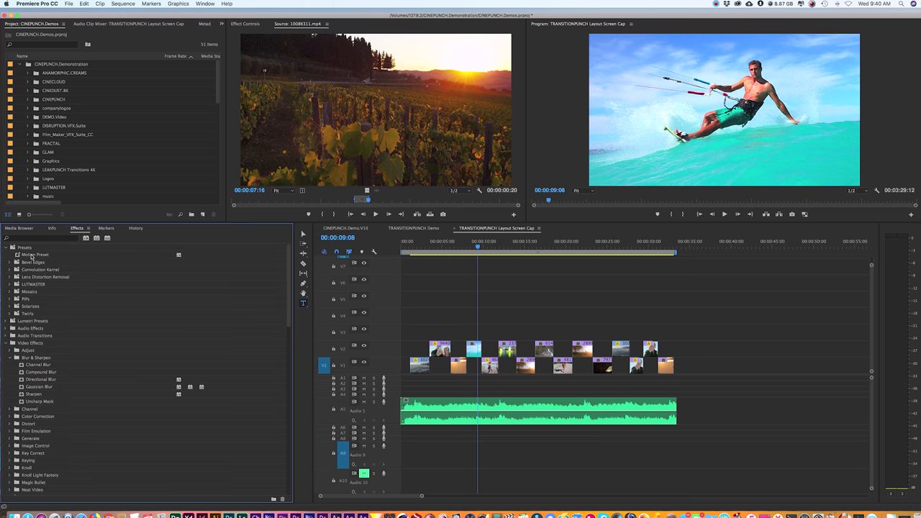
Step: Start Import Presets from the Presets bin and browse into the TRANSITIONPUNCH Install folder
right_click(25, 248)
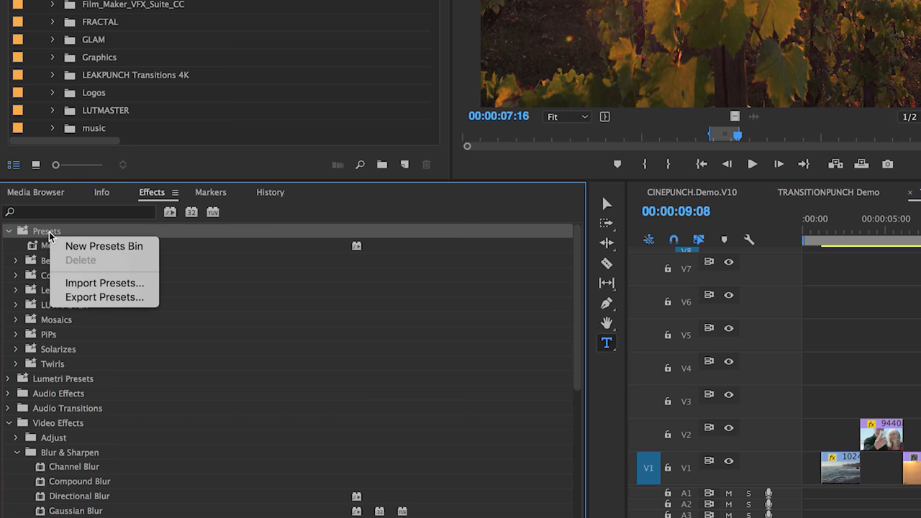
mouse_move(104, 297)
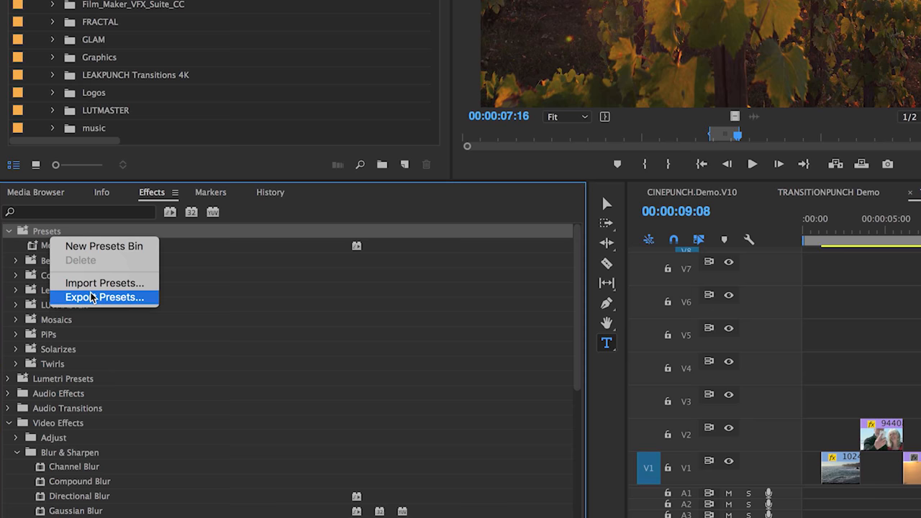
left_click(103, 282)
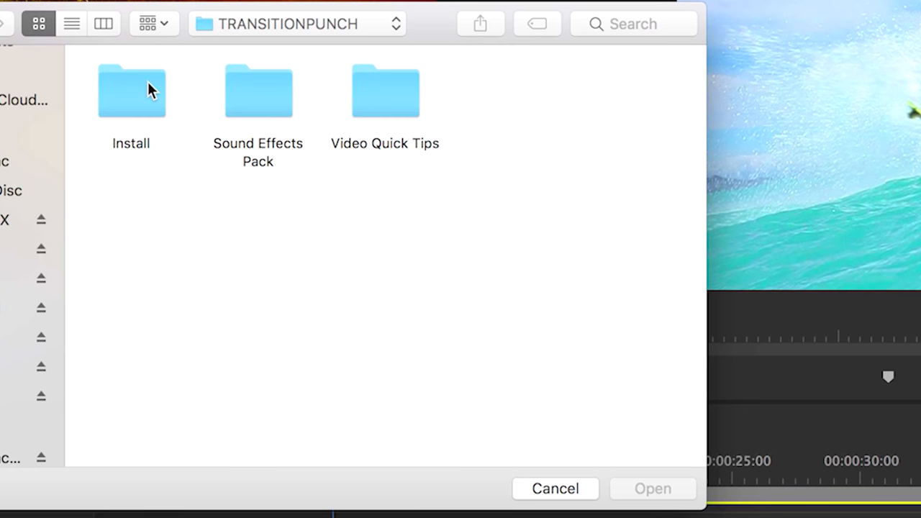
double_click(131, 90)
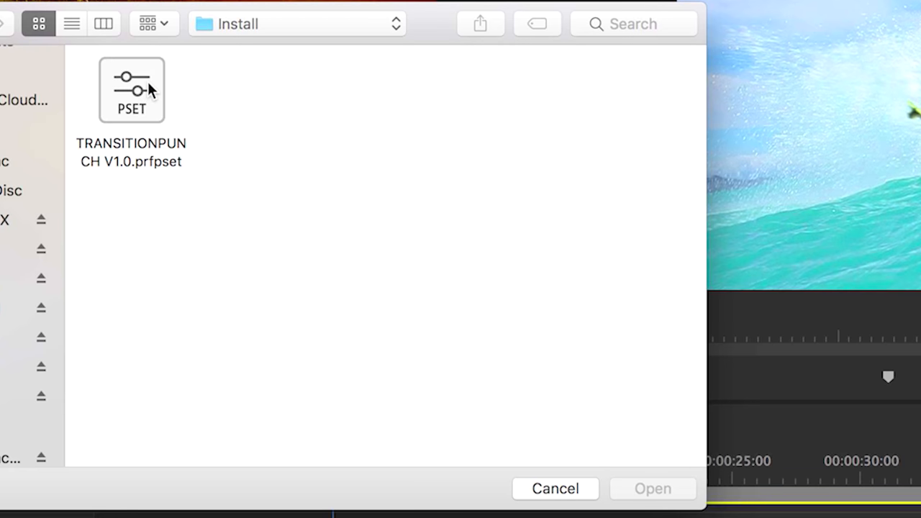